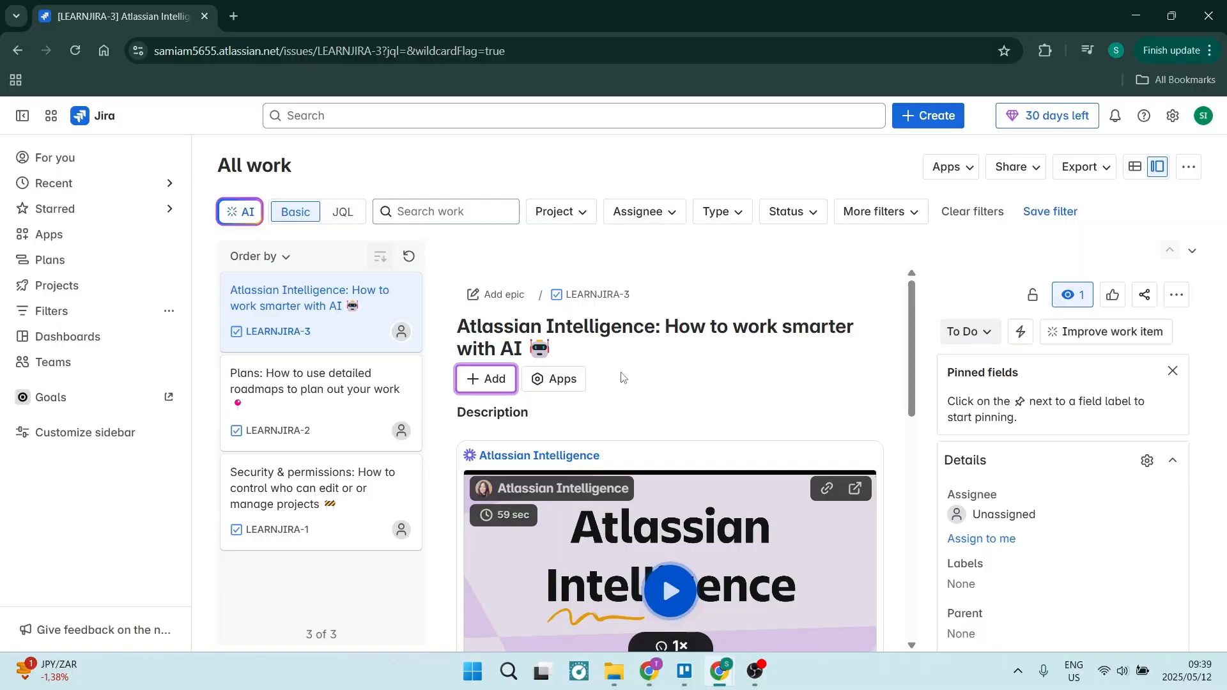
pyautogui.moveTo(817, 142)
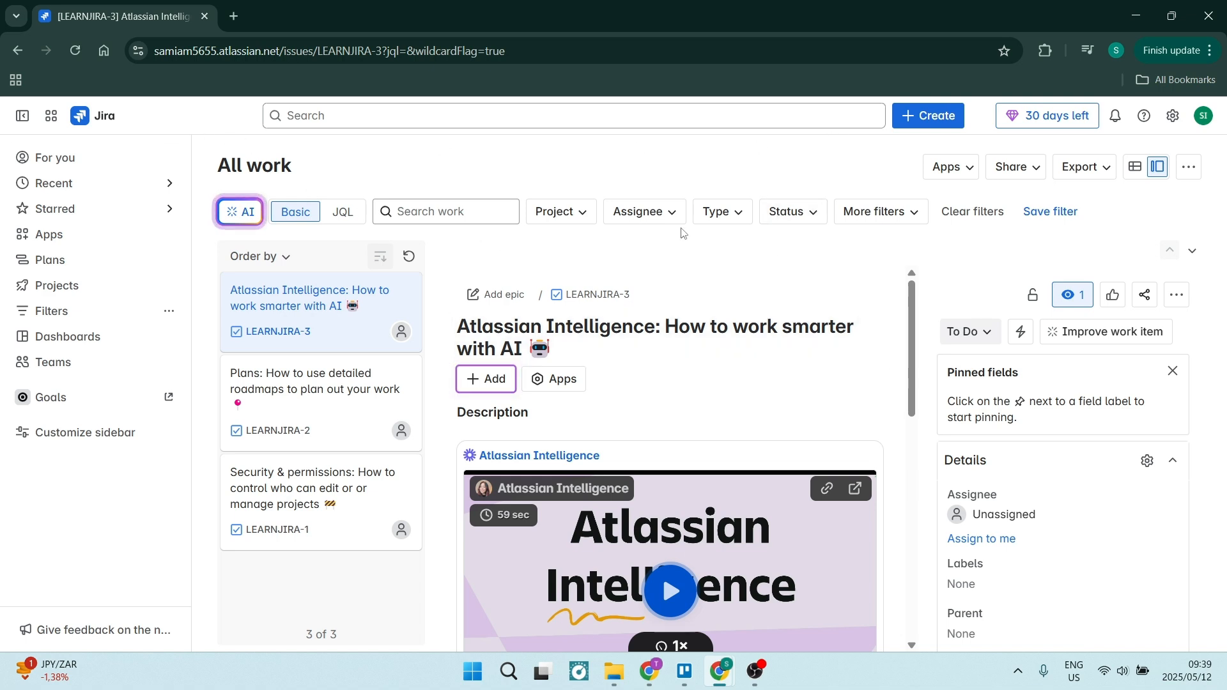
pyautogui.moveTo(86, 344)
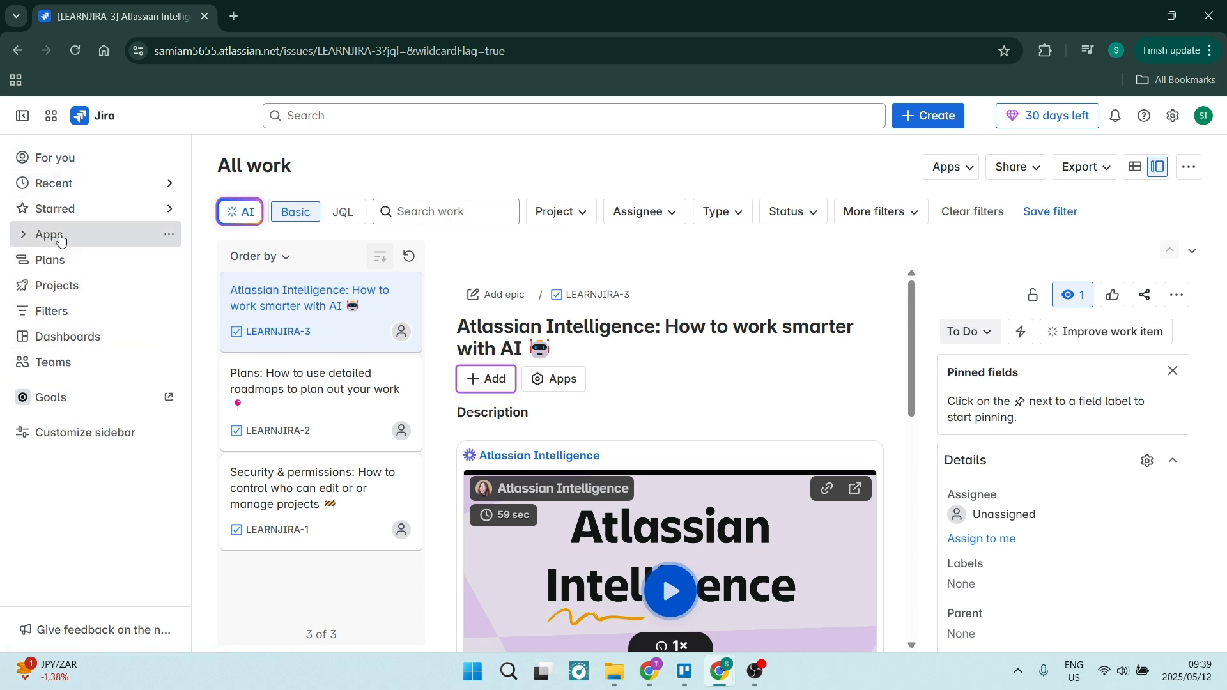
# Expand Apps in the sidebar and go to Explore more apps in the marketplace.
pyautogui.click(48, 234)
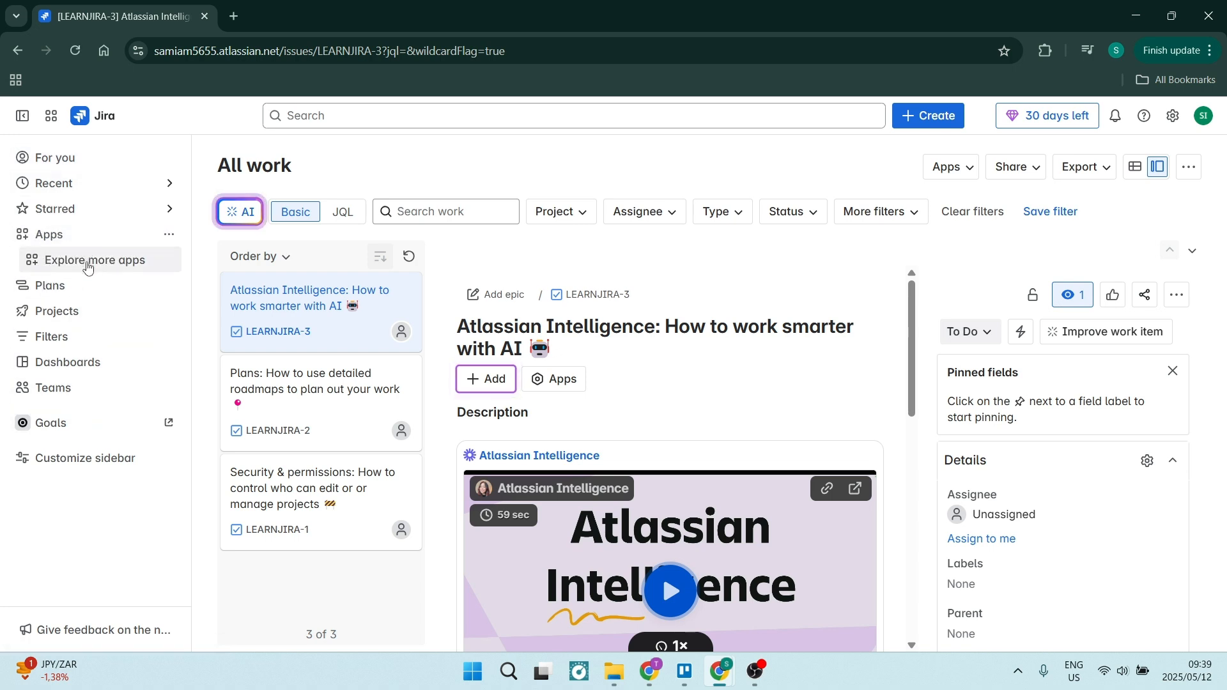
pyautogui.moveTo(88, 261)
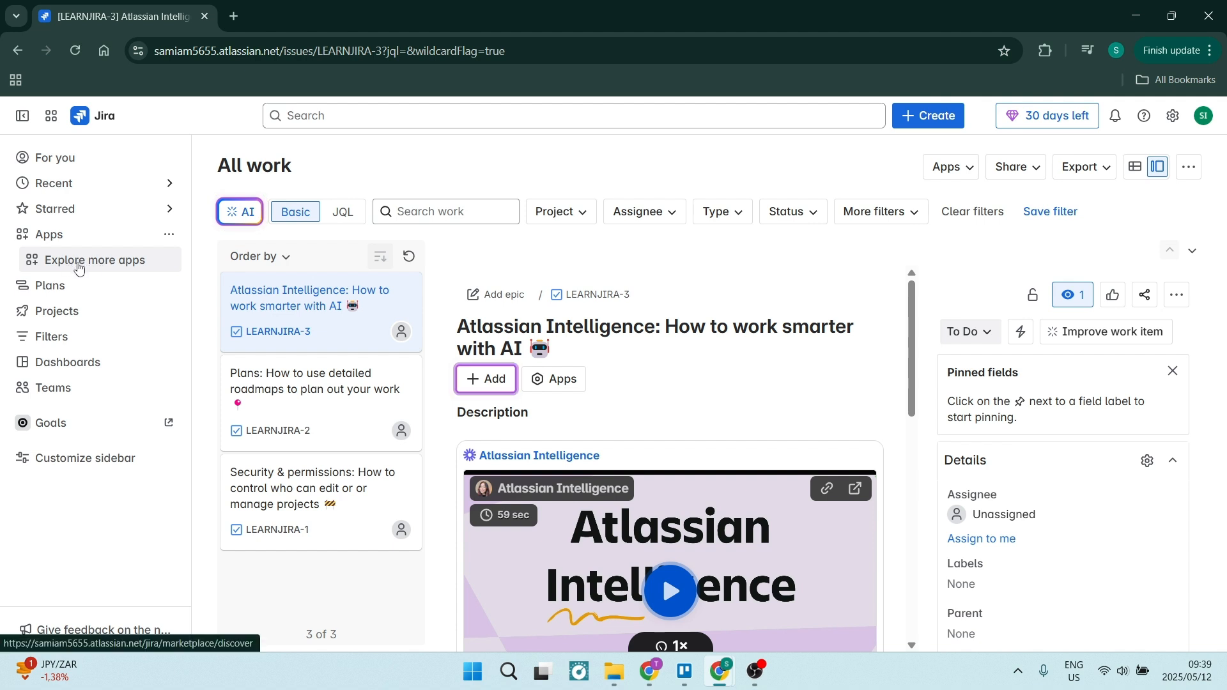
pyautogui.click(96, 259)
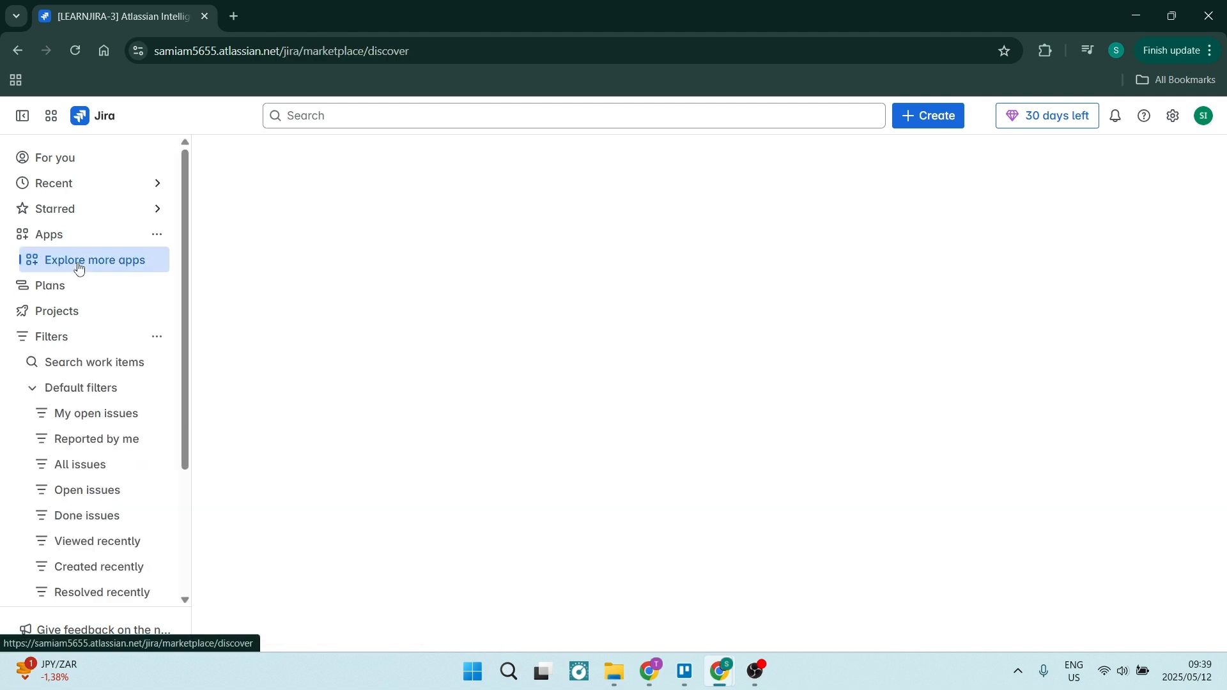
pyautogui.click(96, 260)
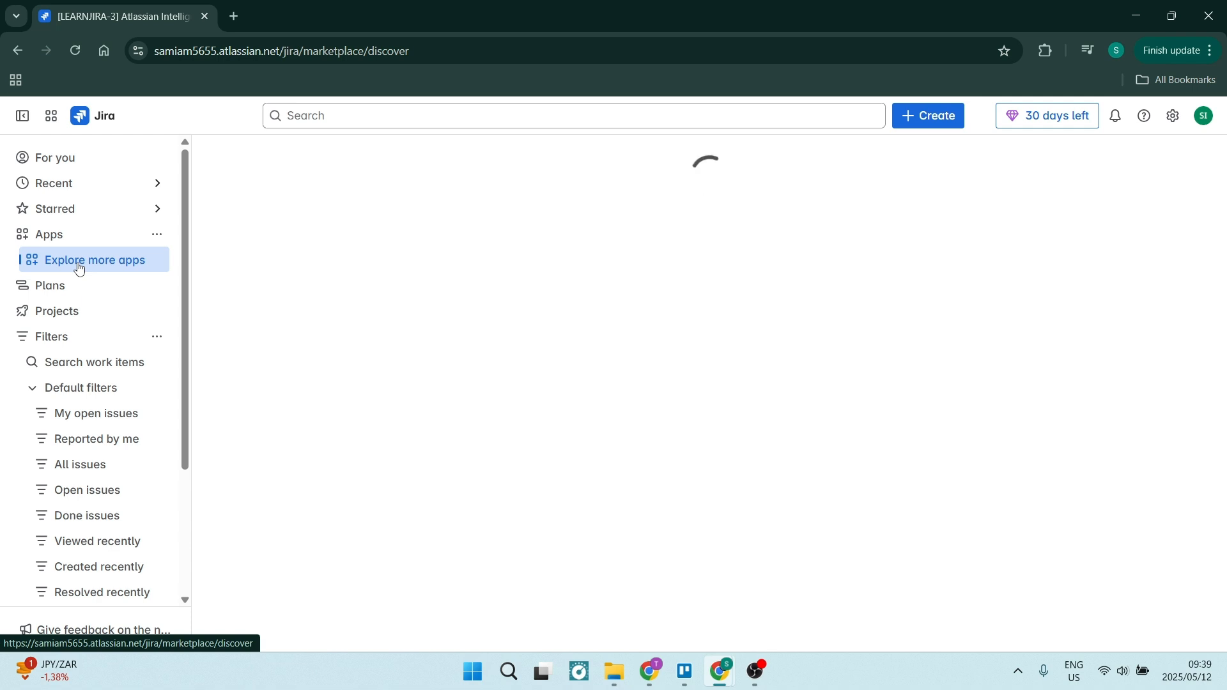
# Search the marketplace for 'power bi' and scroll through the 70 matching apps.
pyautogui.click(96, 259)
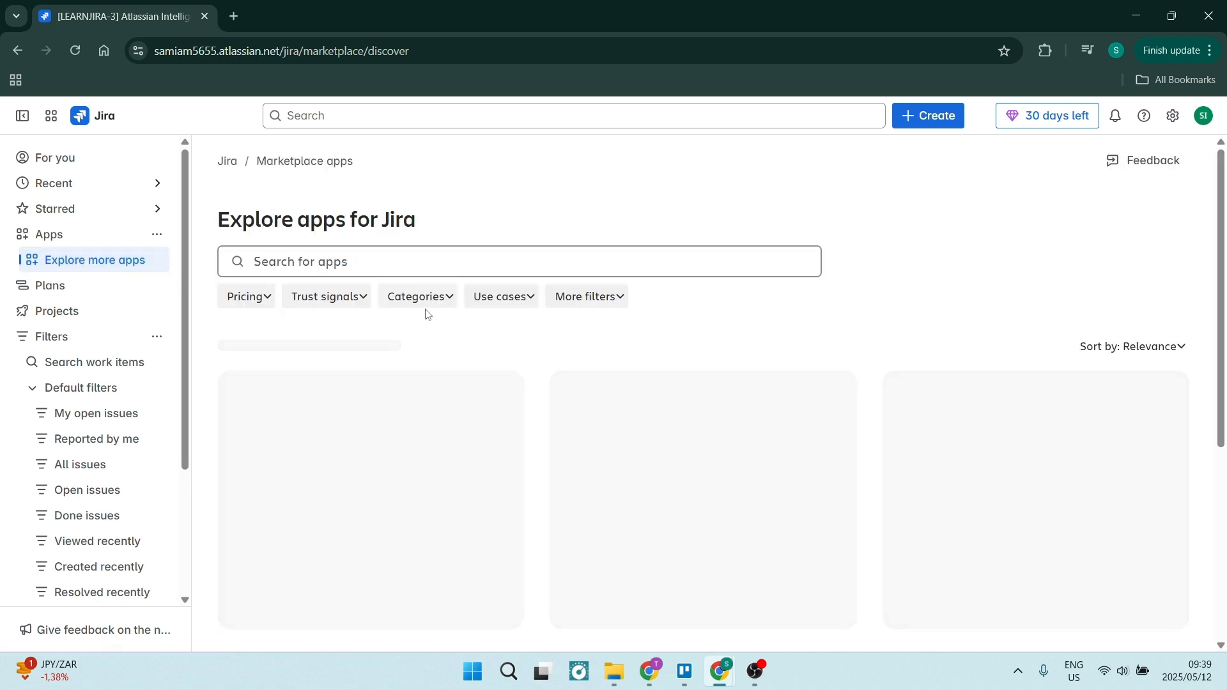
pyautogui.moveTo(401, 250)
pyautogui.write('power bi')
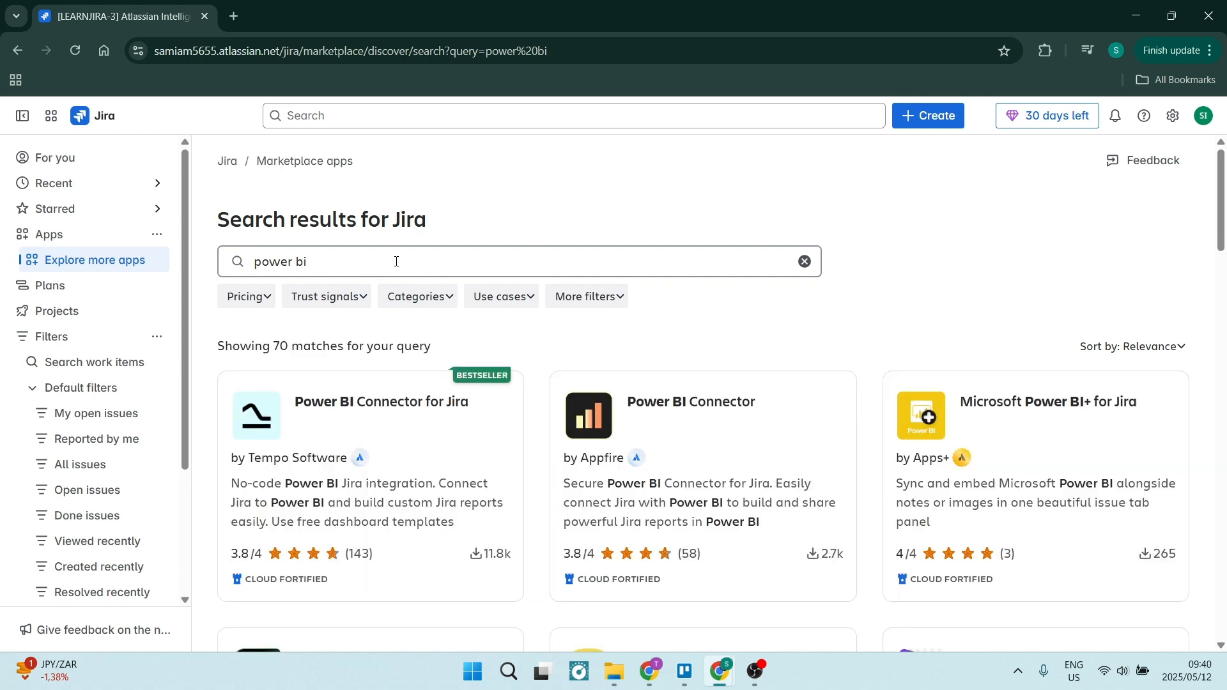
pyautogui.moveTo(441, 431)
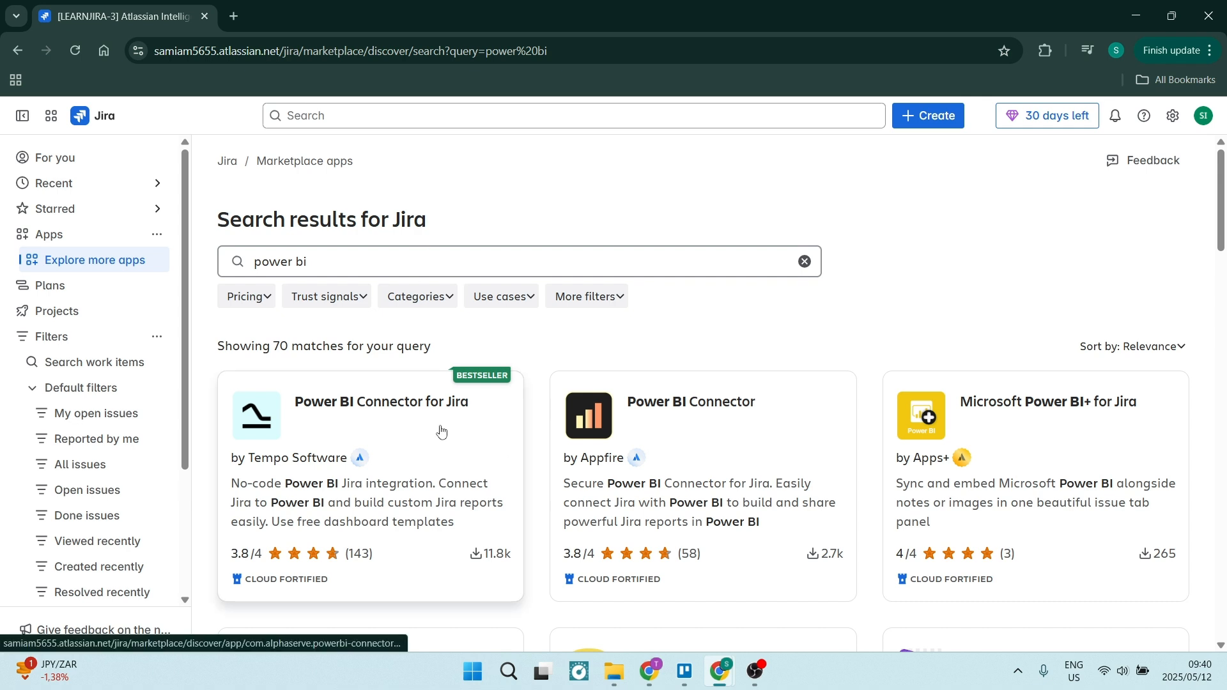
pyautogui.scroll(-3)
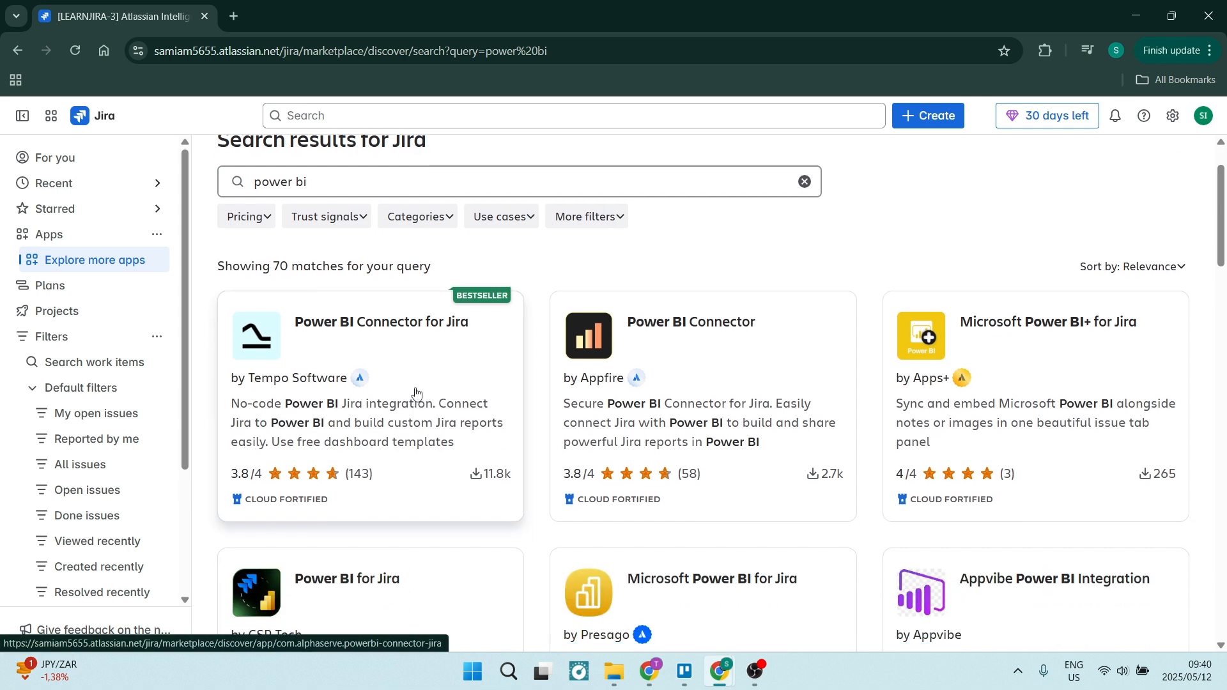
pyautogui.moveTo(310, 399)
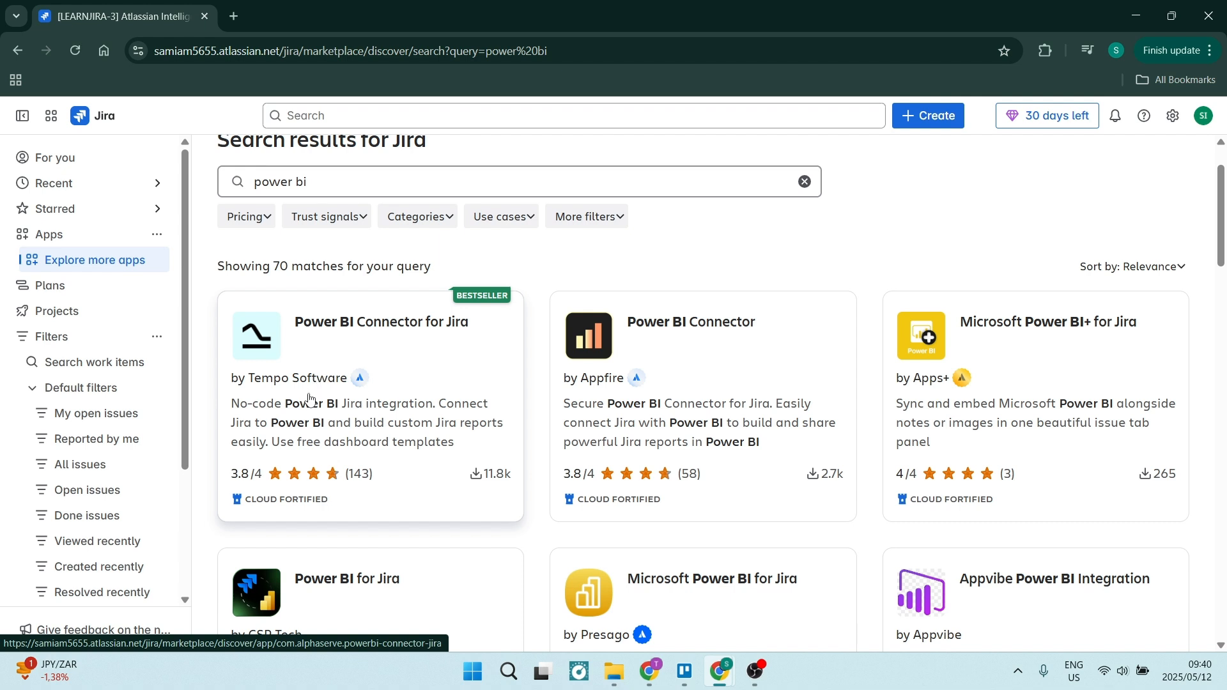
pyautogui.scroll(3)
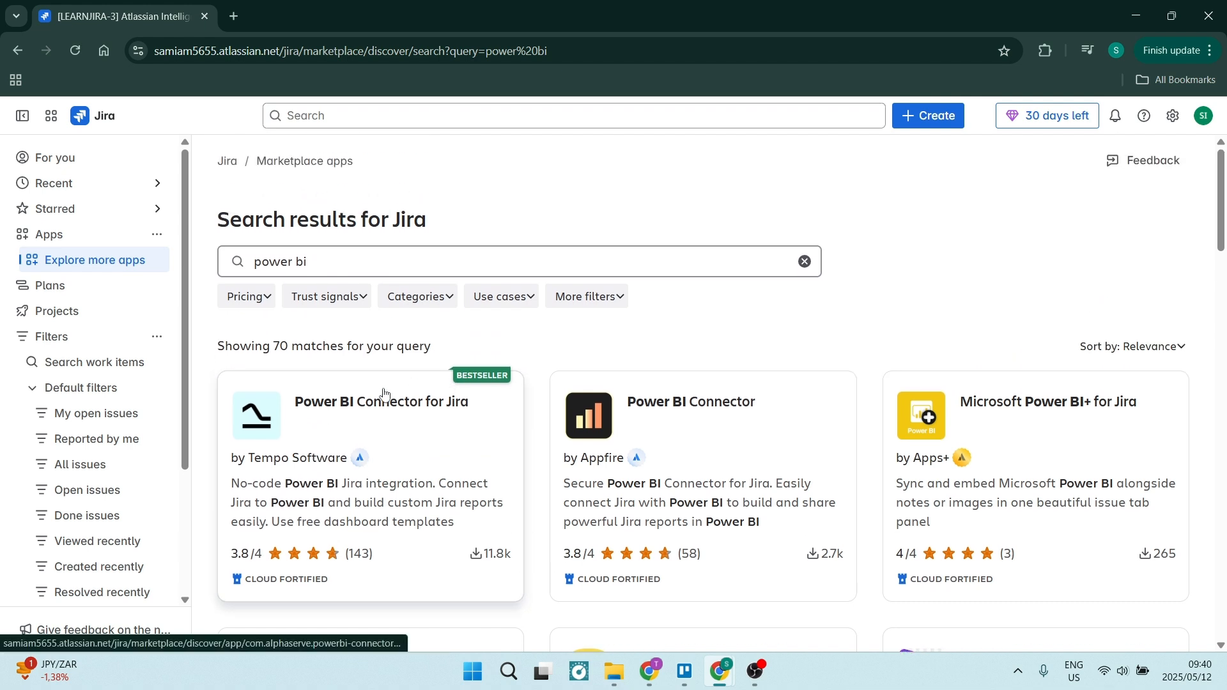
pyautogui.moveTo(403, 444)
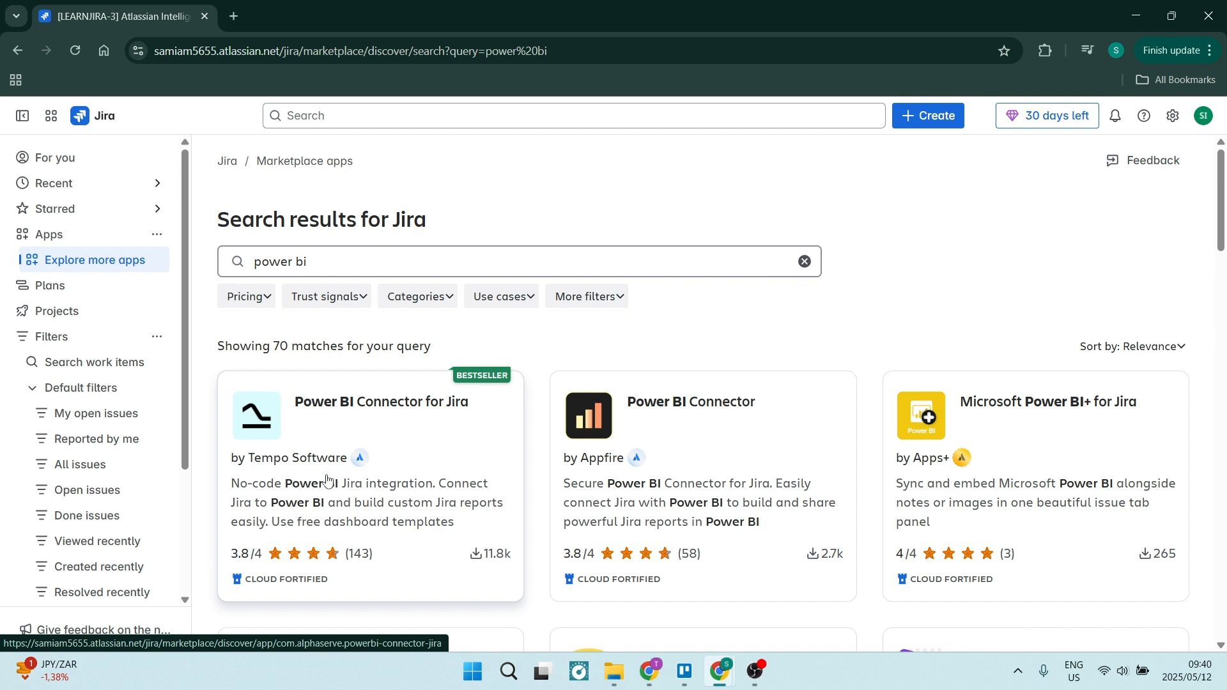
pyautogui.moveTo(396, 491)
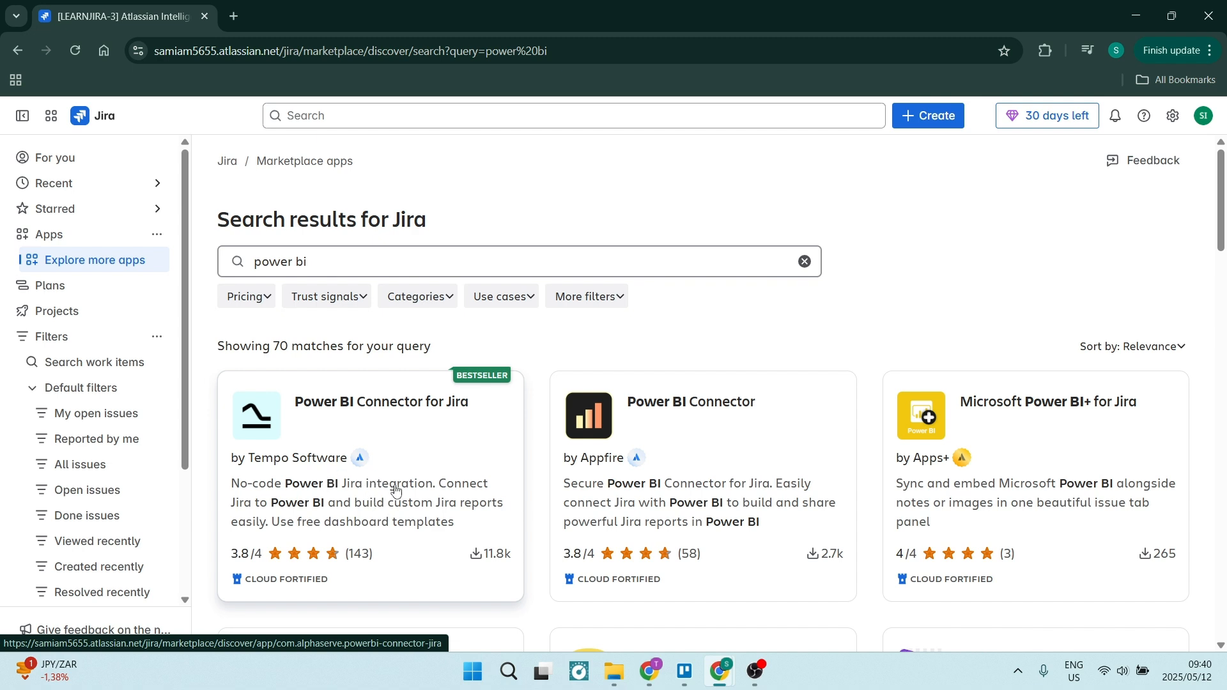
pyautogui.scroll(-3)
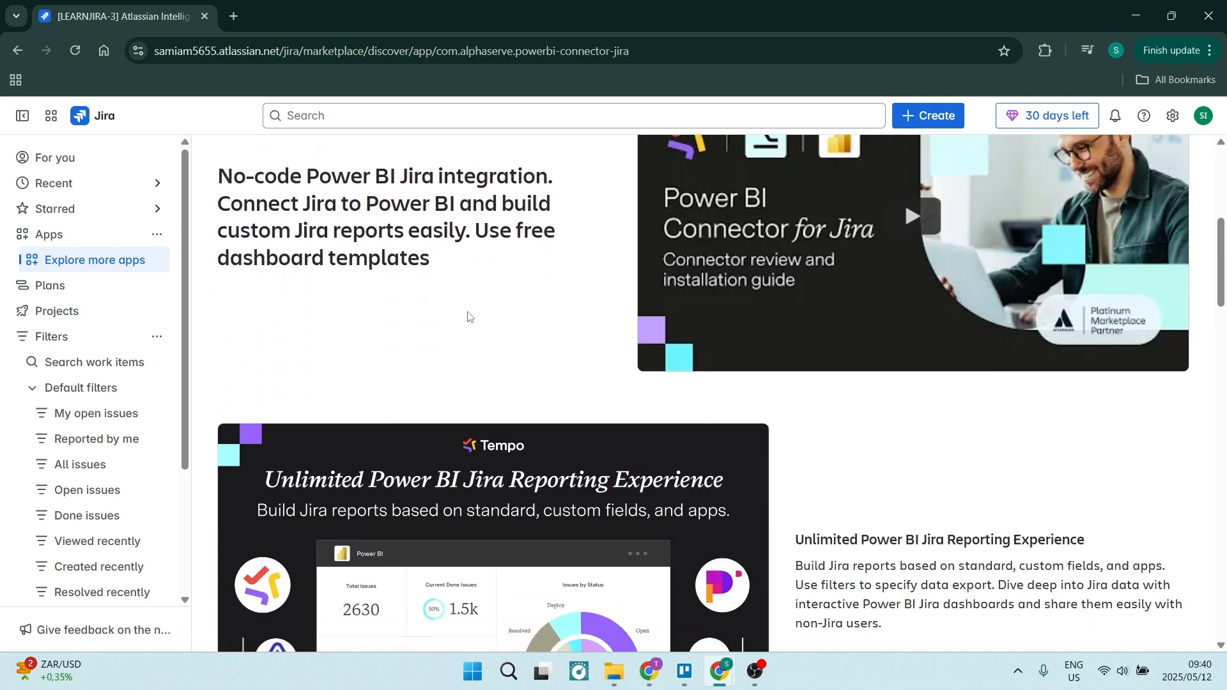
# Review the Power BI Connector for Jira overview, then return to its header.
pyautogui.scroll(-3)
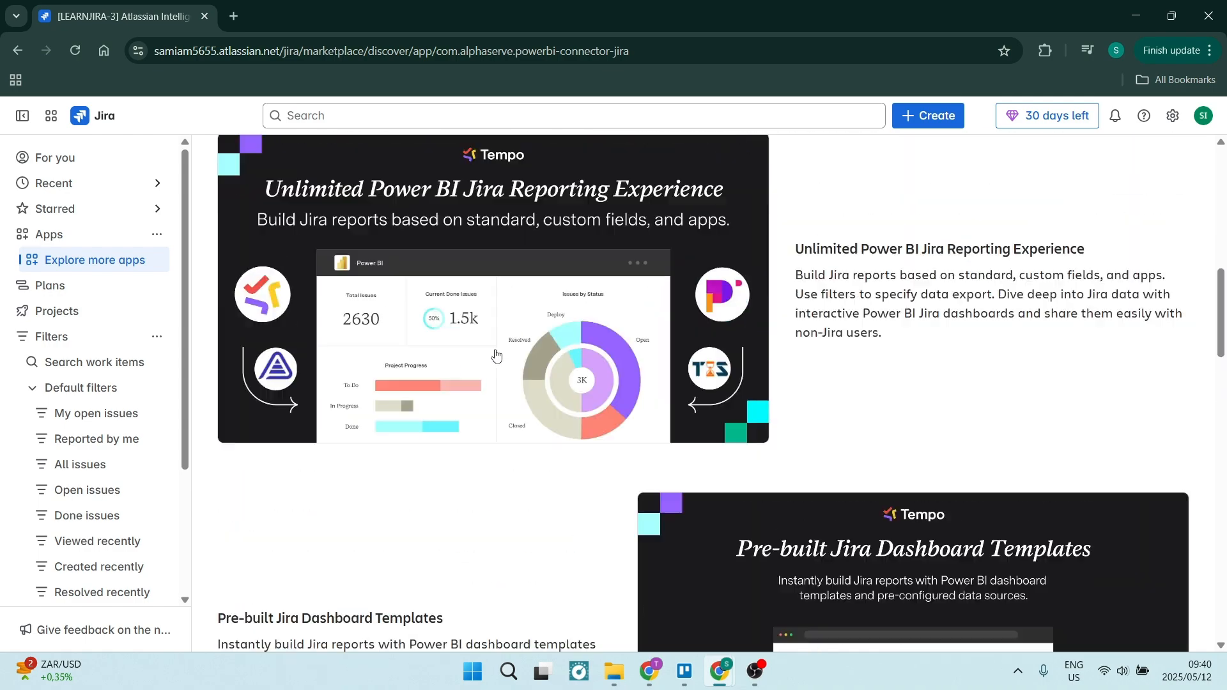
pyautogui.scroll(3)
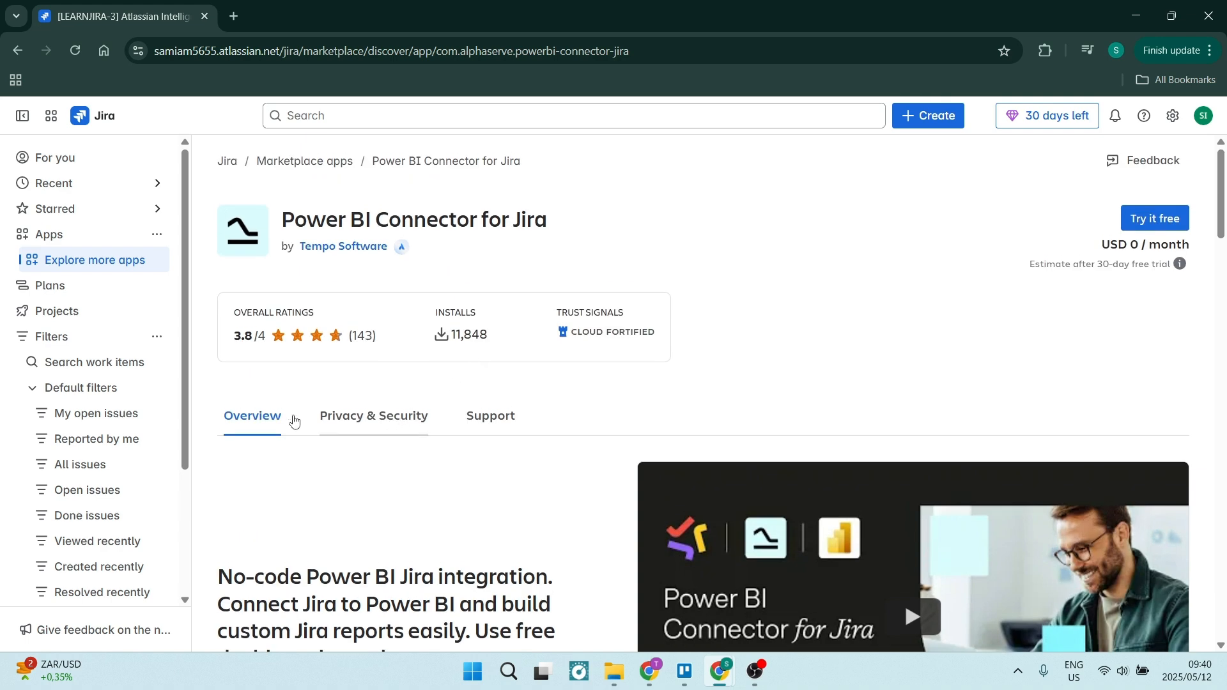
pyautogui.moveTo(362, 413)
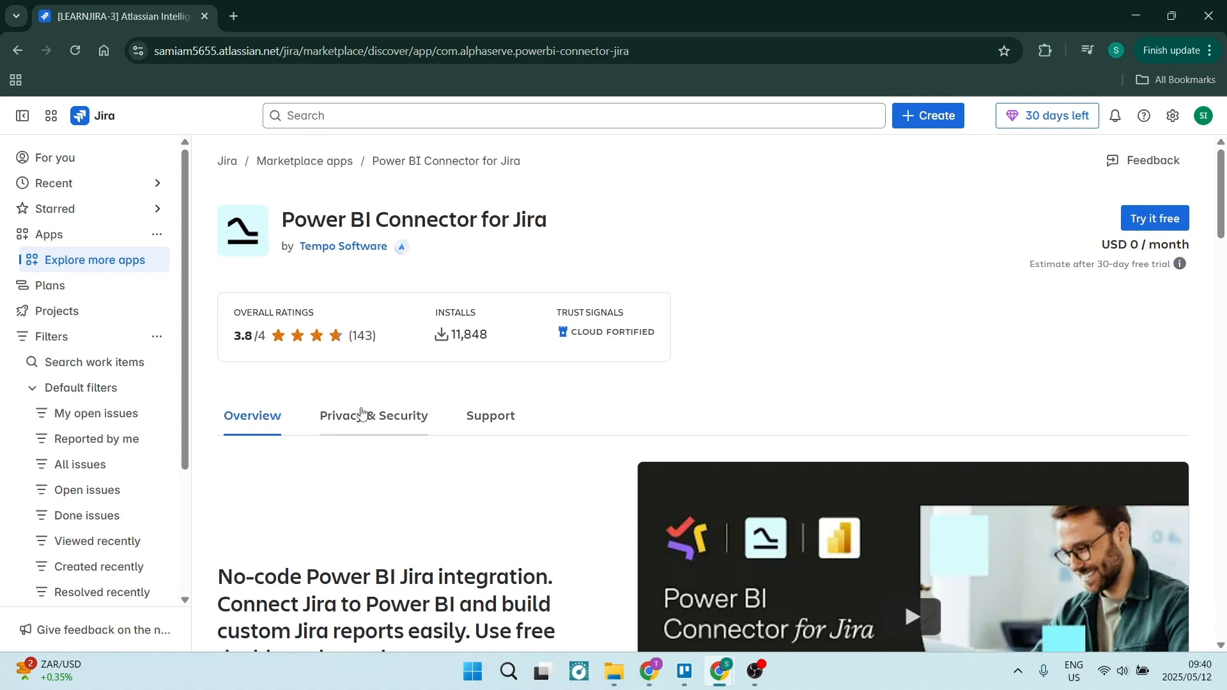
pyautogui.moveTo(490, 416)
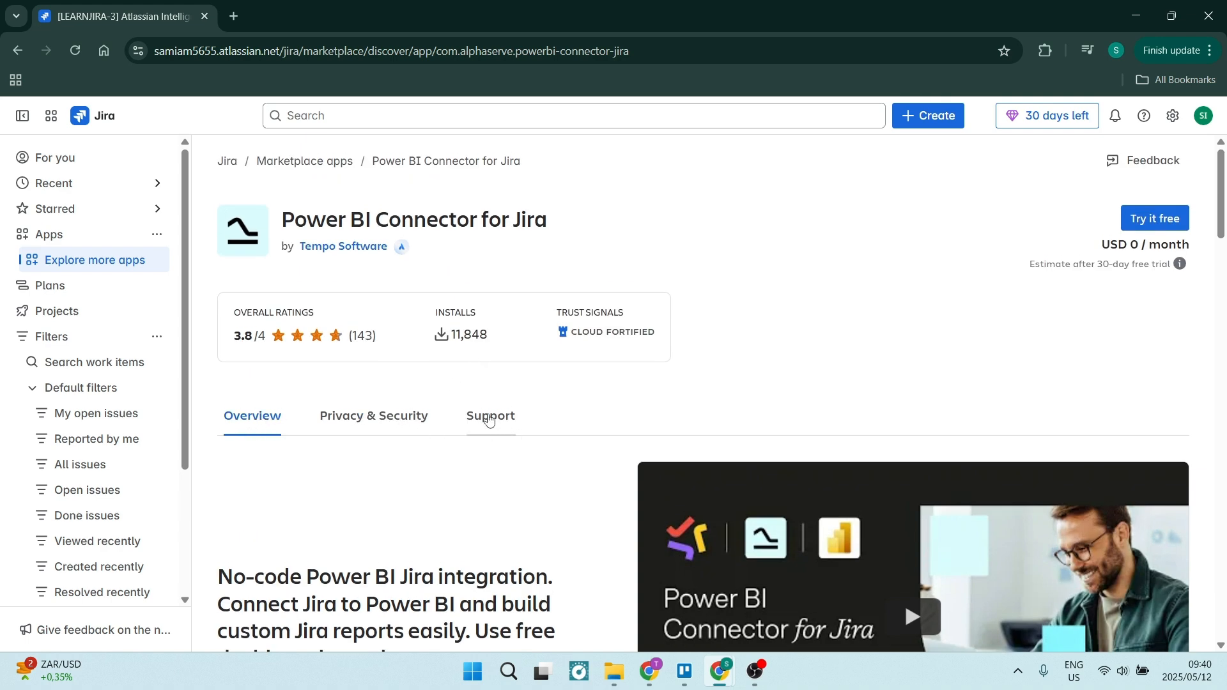
pyautogui.moveTo(508, 344)
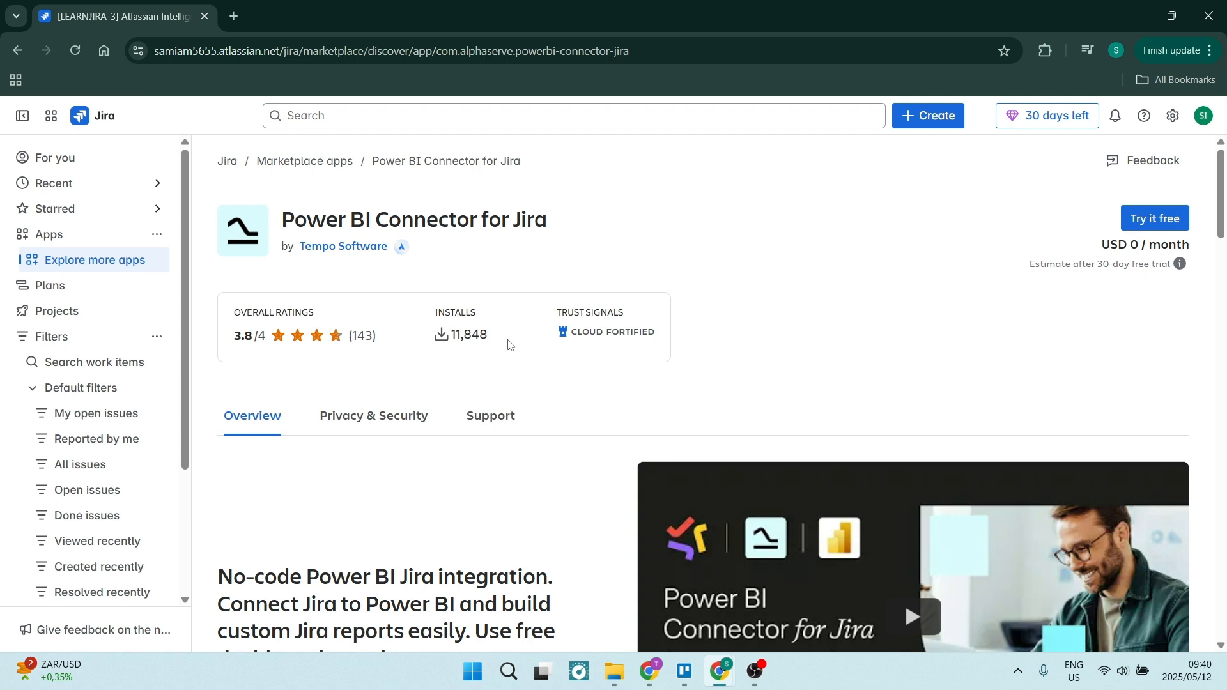
pyautogui.moveTo(399, 343)
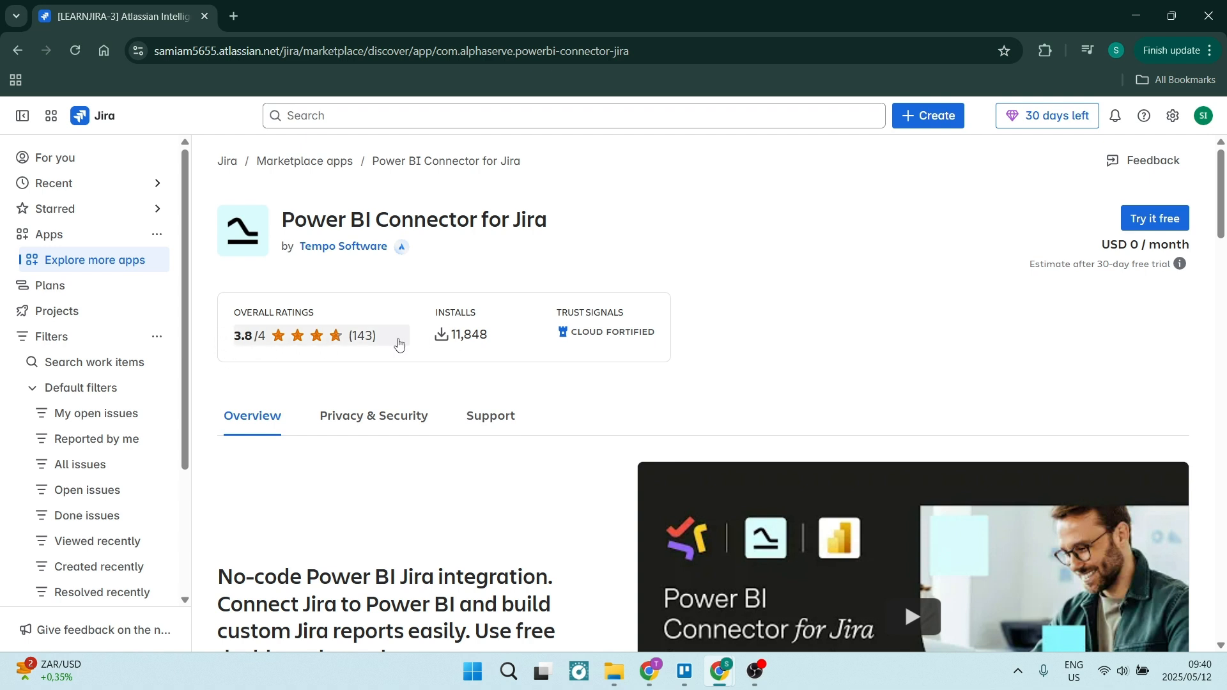
pyautogui.moveTo(479, 284)
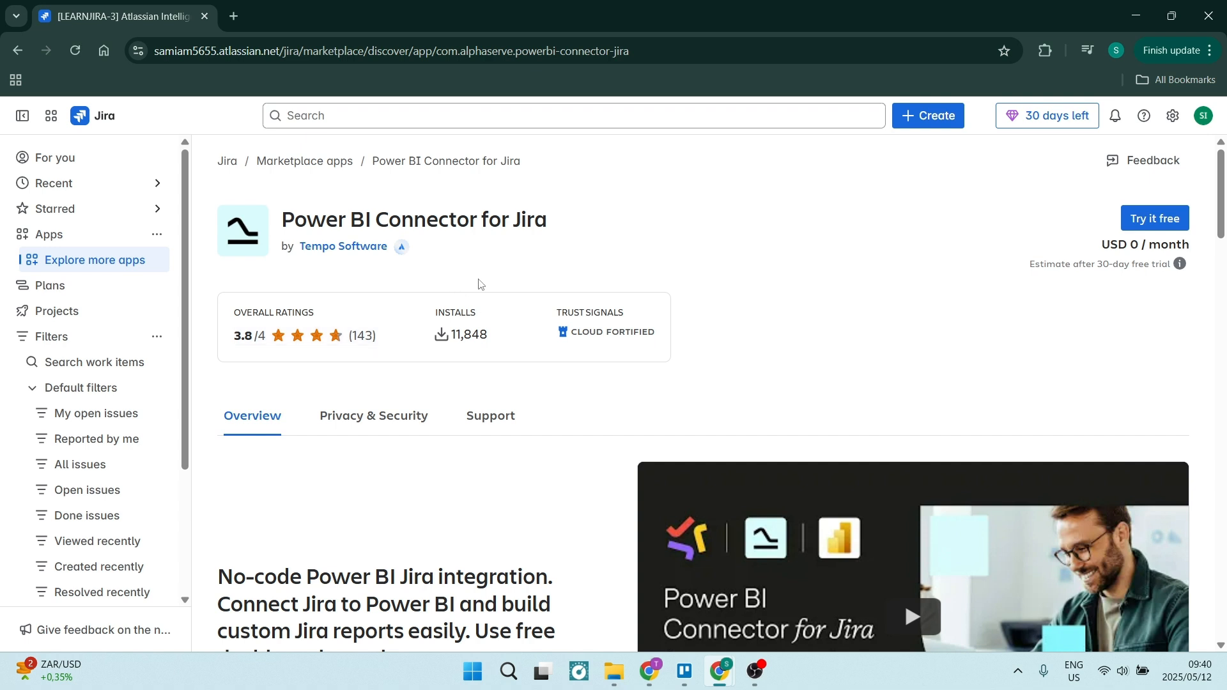
pyautogui.moveTo(1154, 217)
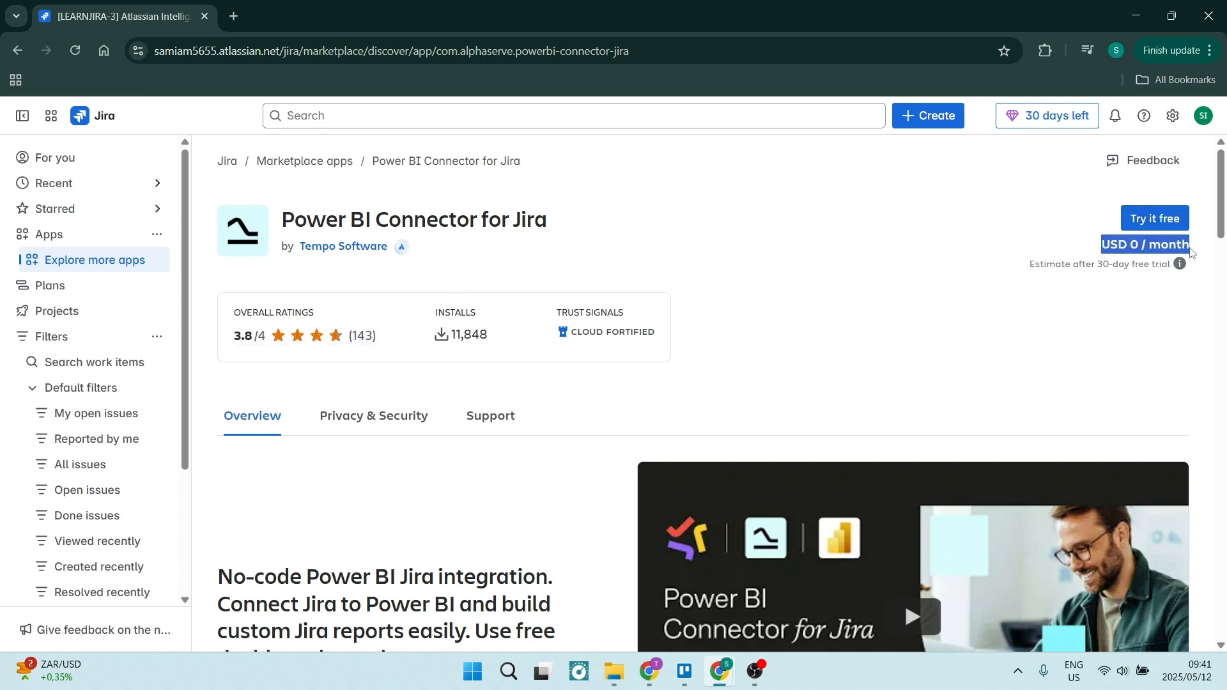
# Start the free trial via Try it free and Start free trial in the Add to Jira dialog.
pyautogui.click(1154, 219)
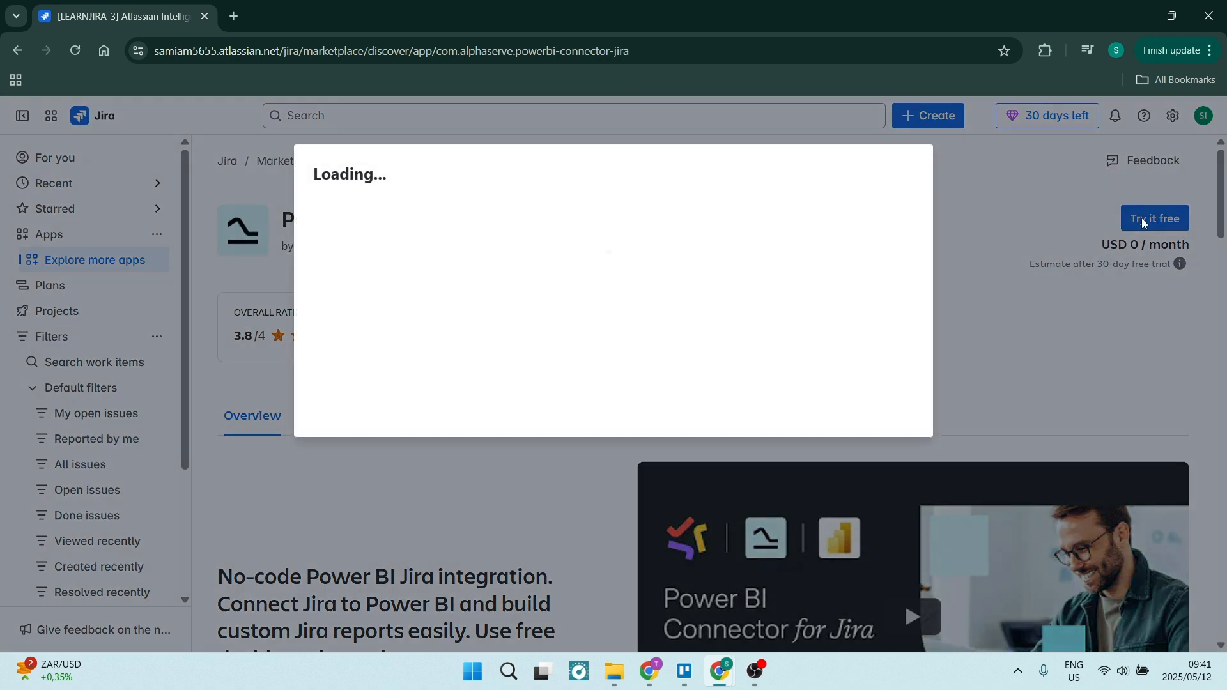
pyautogui.moveTo(1058, 299)
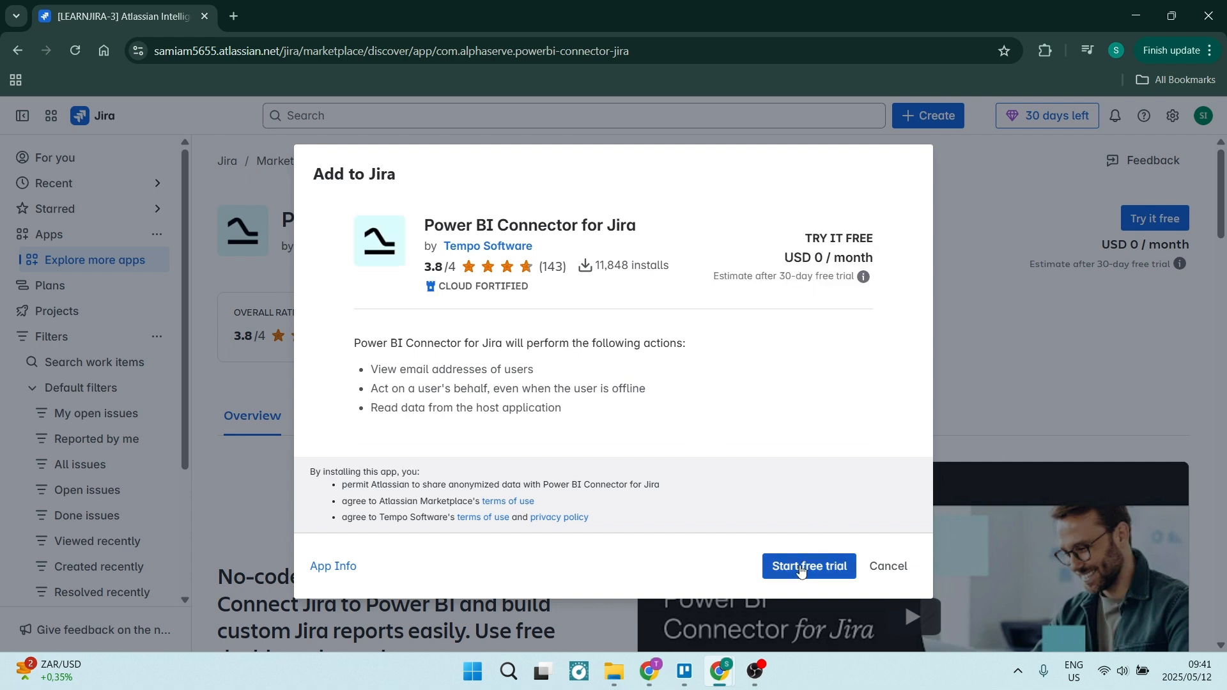
pyautogui.moveTo(931, 277)
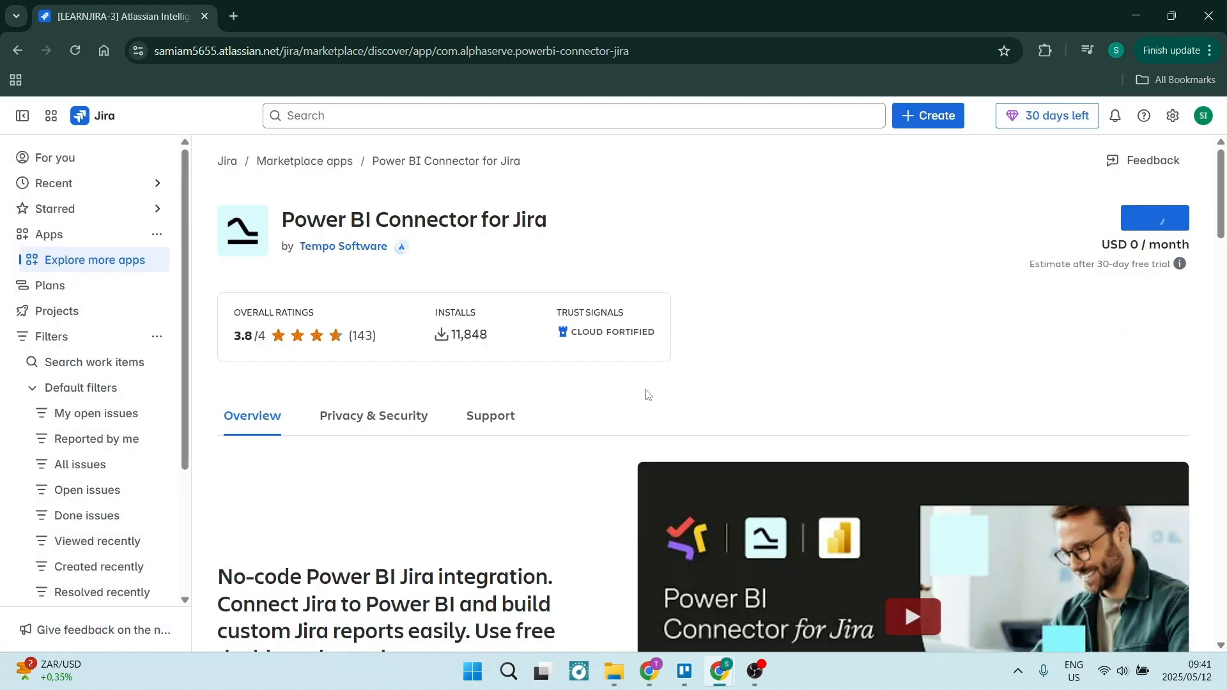
pyautogui.click(1154, 217)
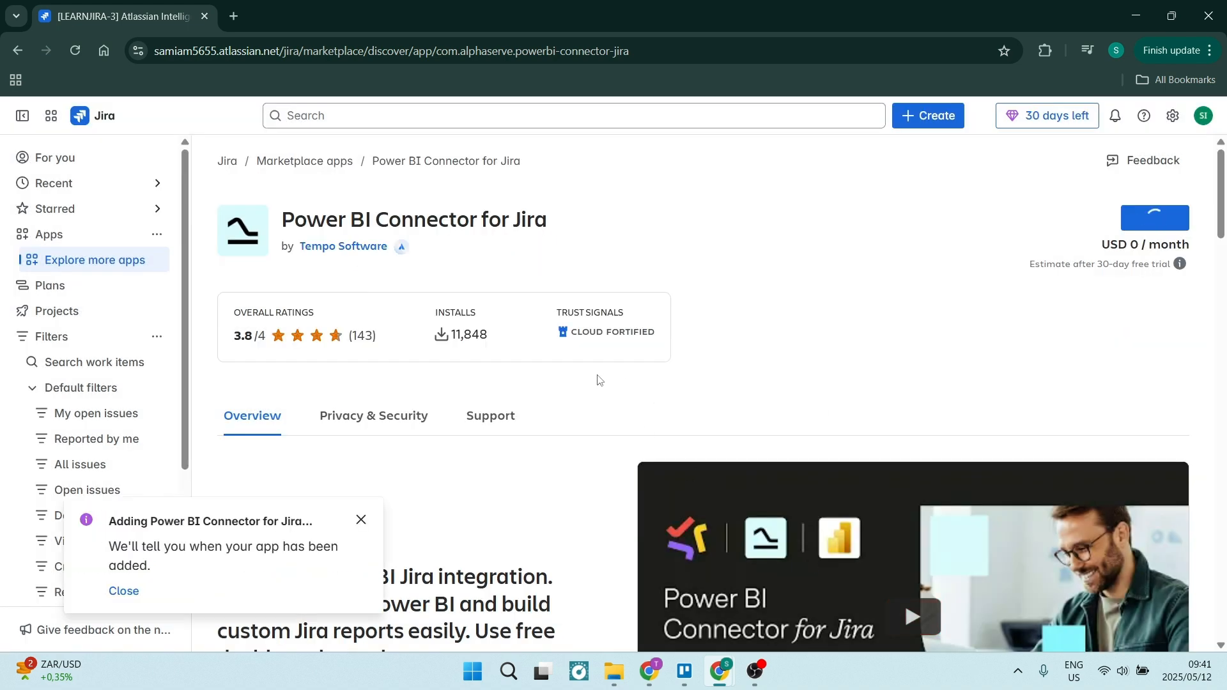